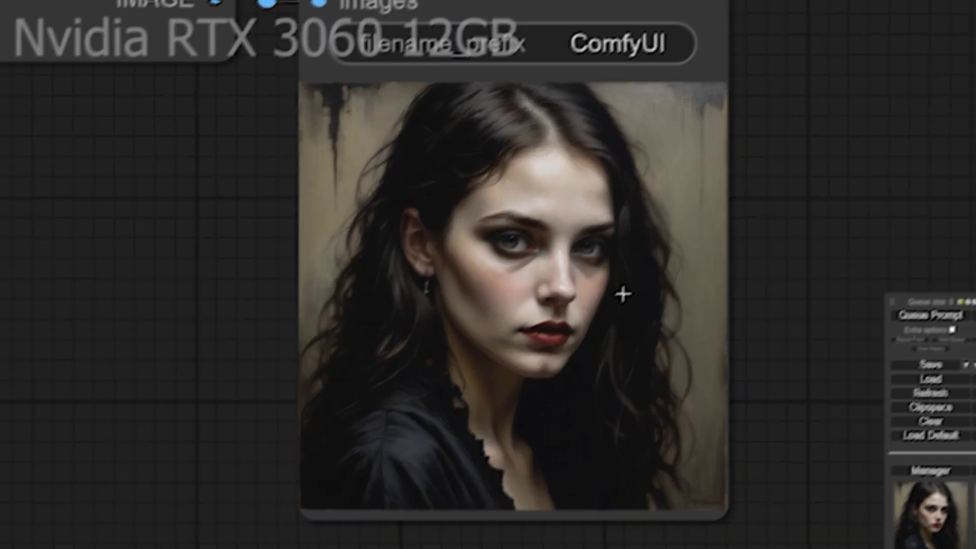
- After viewing the dark-haired portrait, switch to the DreamShaper XL Civitai tab
left_click(193, 11)
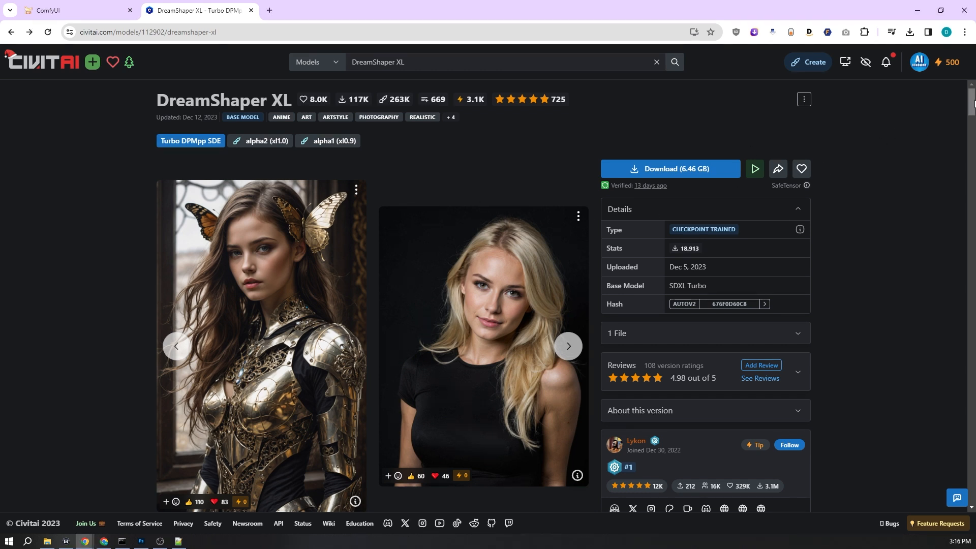
- Read the Turbo notes (DPM++ SDE Karras, avoid LCM), then download the 6.46 GB checkpoint
scroll("down", 3)
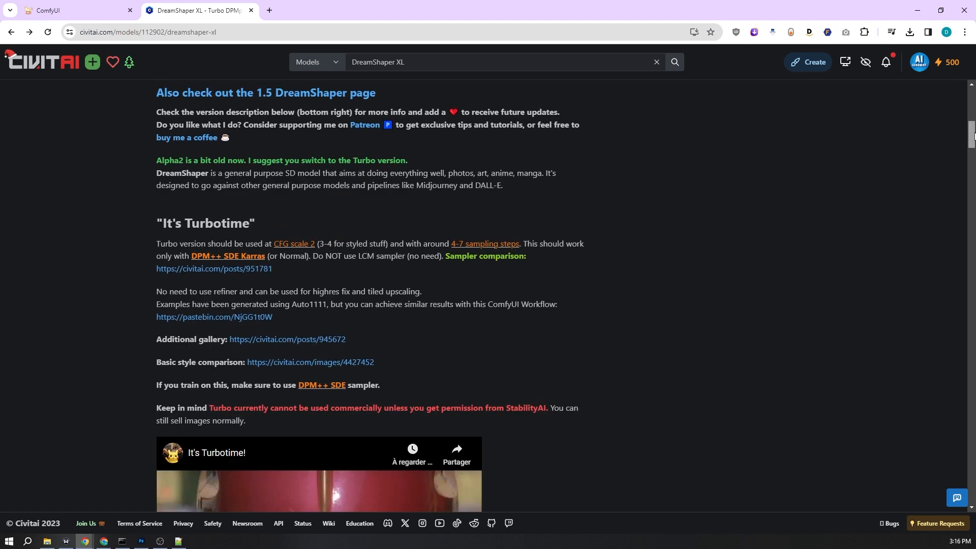
mouse_move(266, 222)
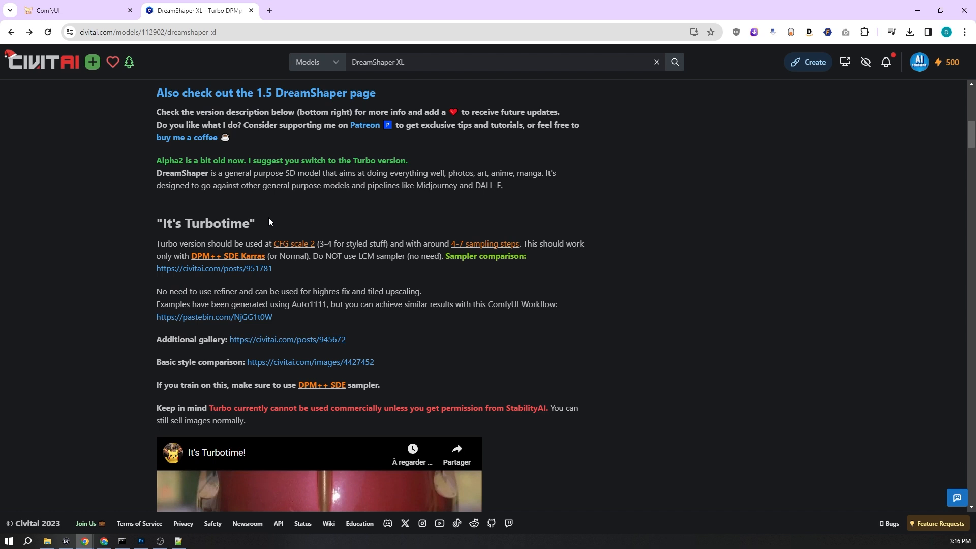
mouse_move(196, 240)
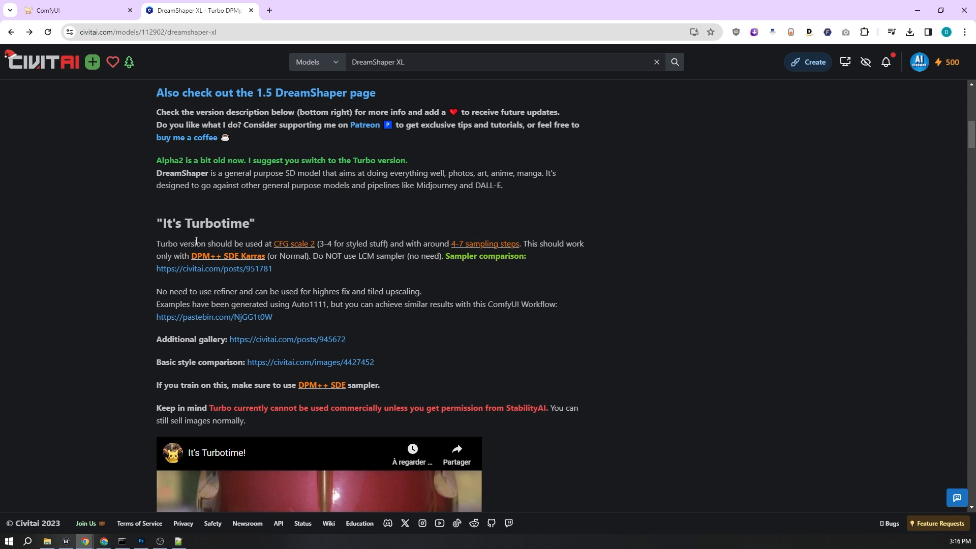
mouse_move(272, 254)
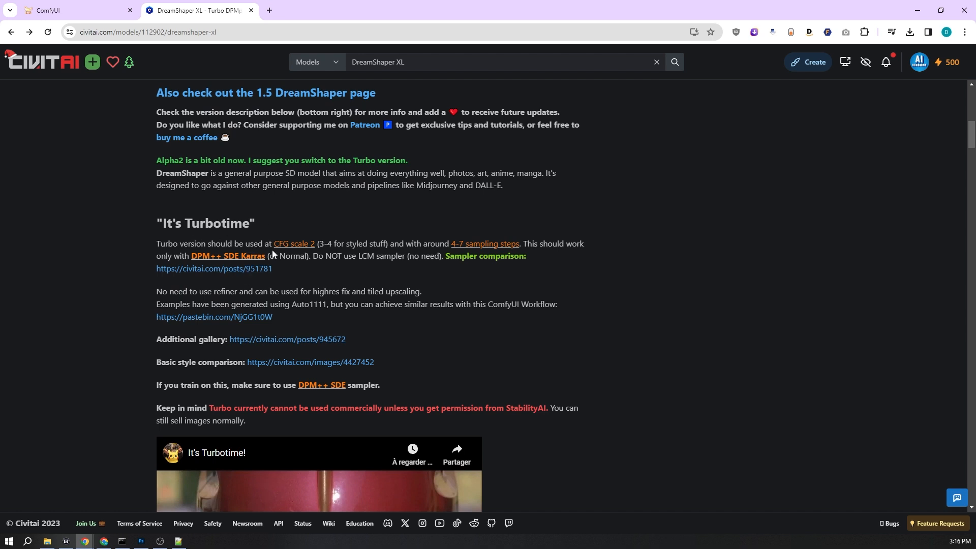
mouse_move(316, 243)
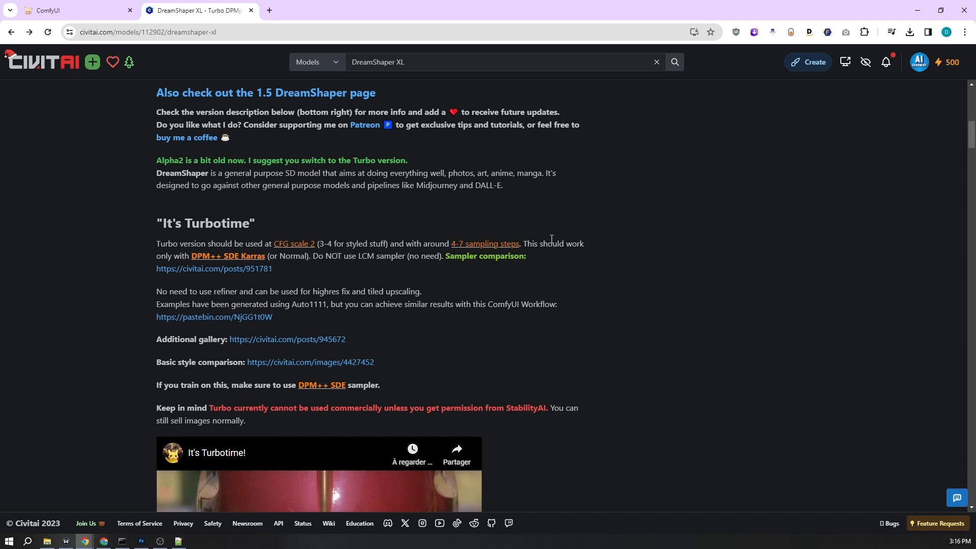
left_click_drag(191, 256, 264, 256)
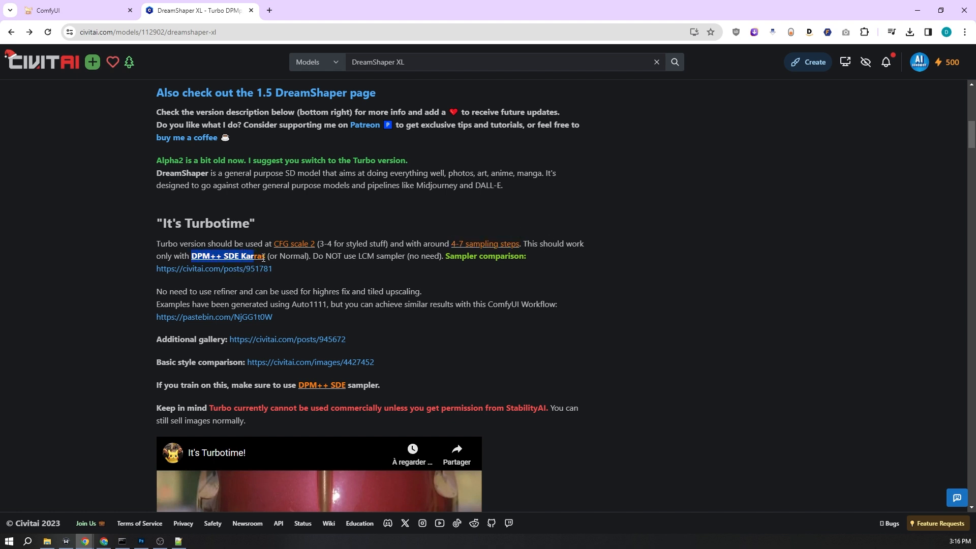
left_click(496, 316)
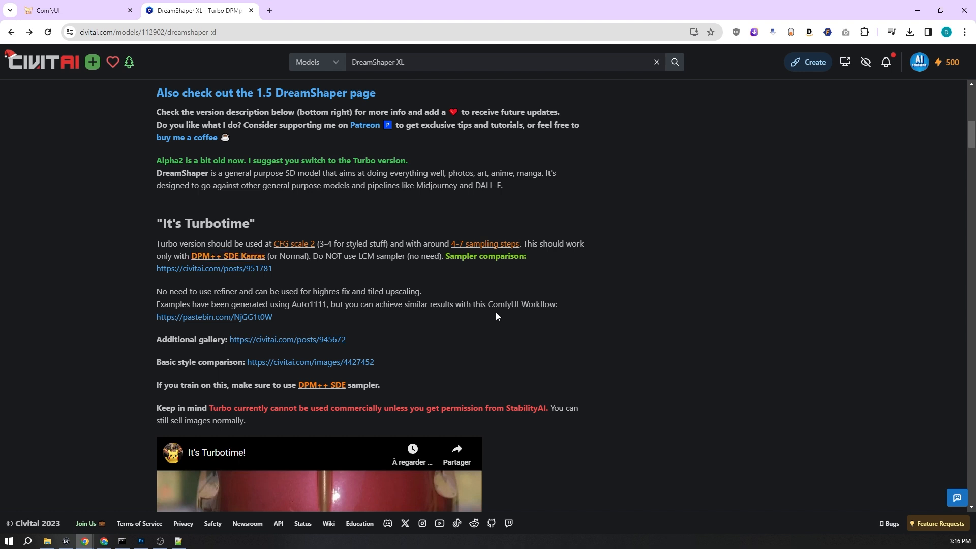
mouse_move(315, 255)
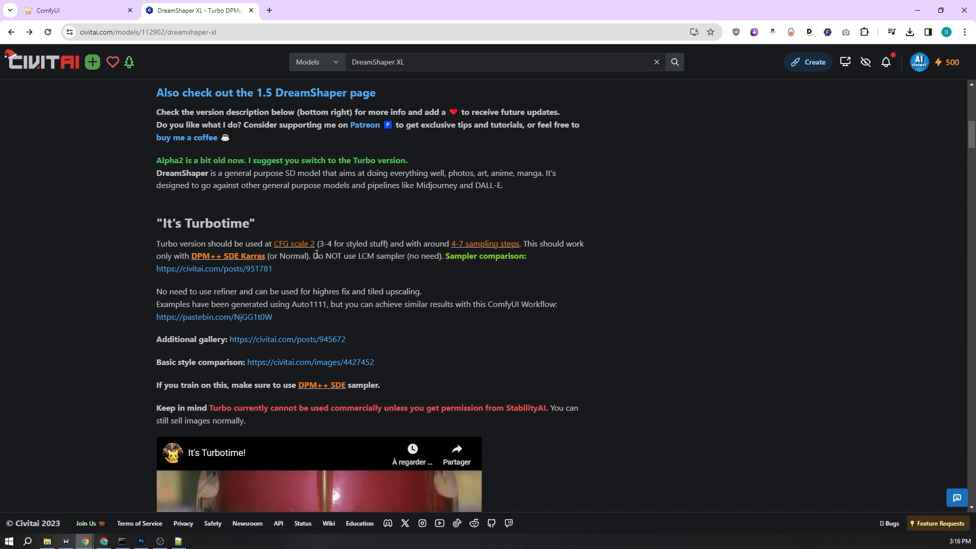
left_click_drag(312, 255, 428, 256)
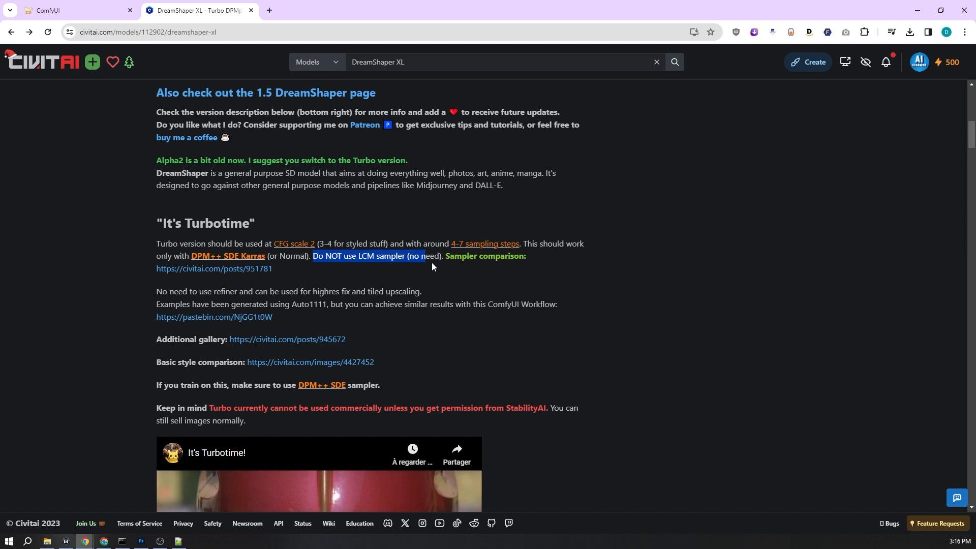
left_click(473, 259)
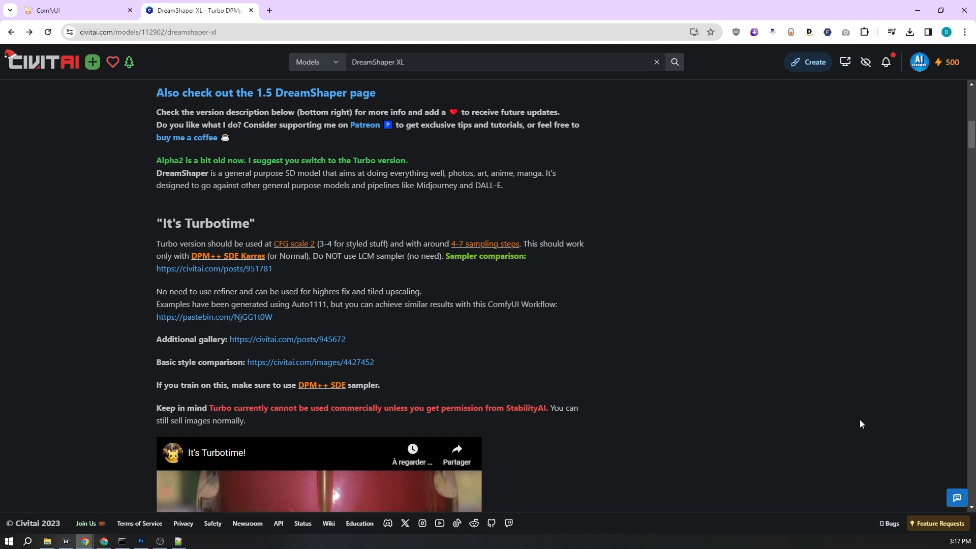
mouse_move(640, 285)
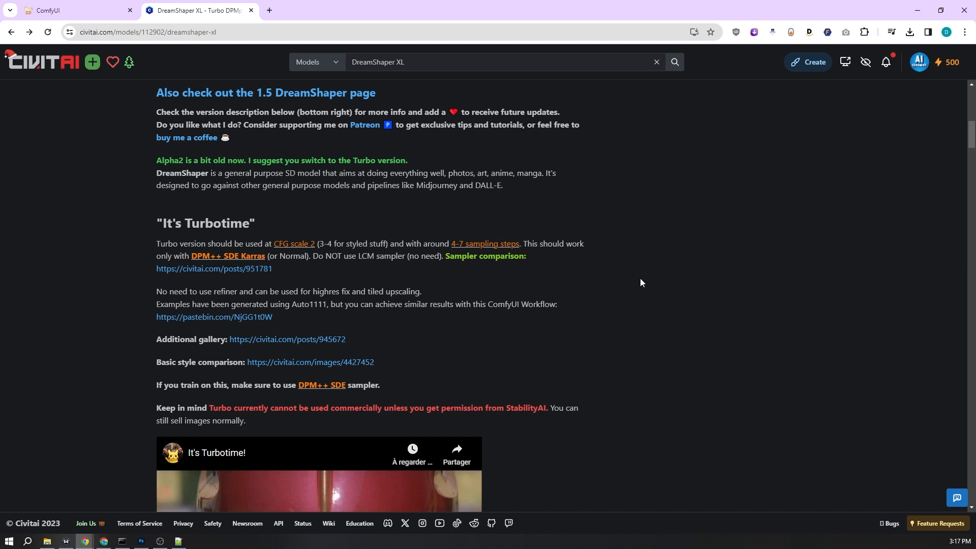
left_click(669, 169)
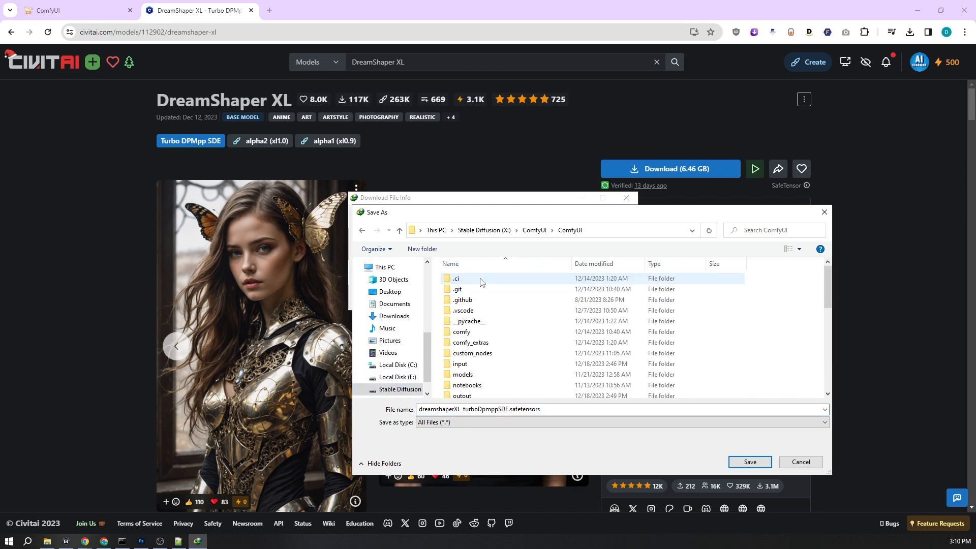
- Browse the save dialog into ComfyUI's models folder toward checkpoints
double_click(463, 375)
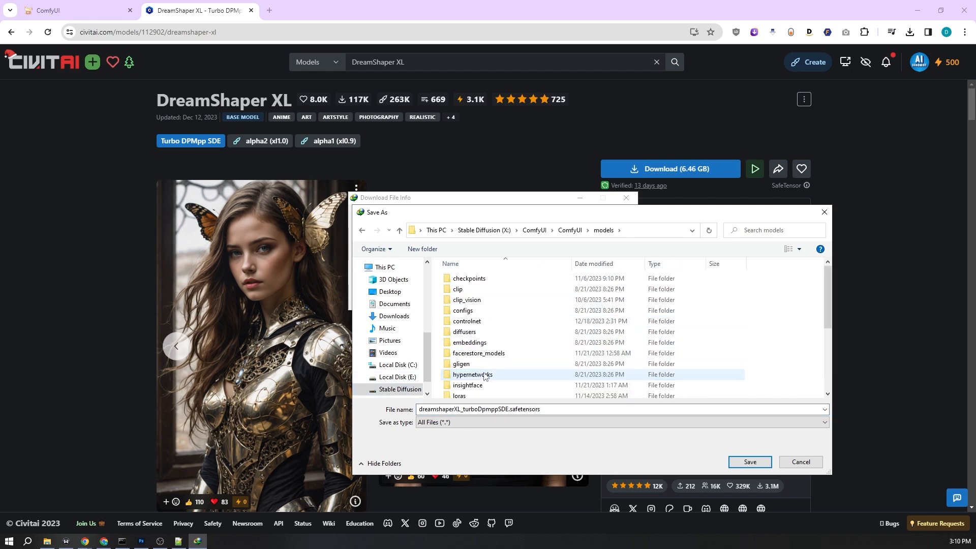
scroll("down", 3)
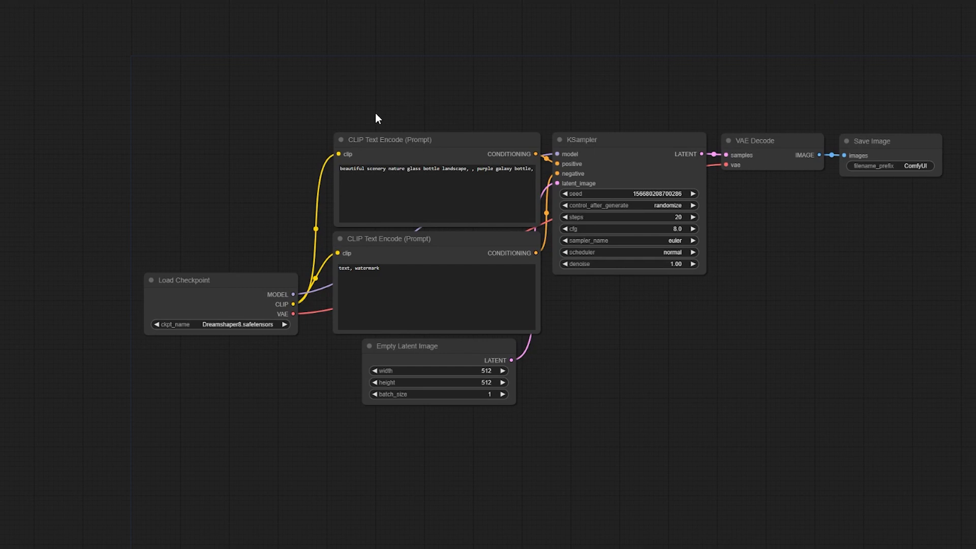
mouse_move(399, 85)
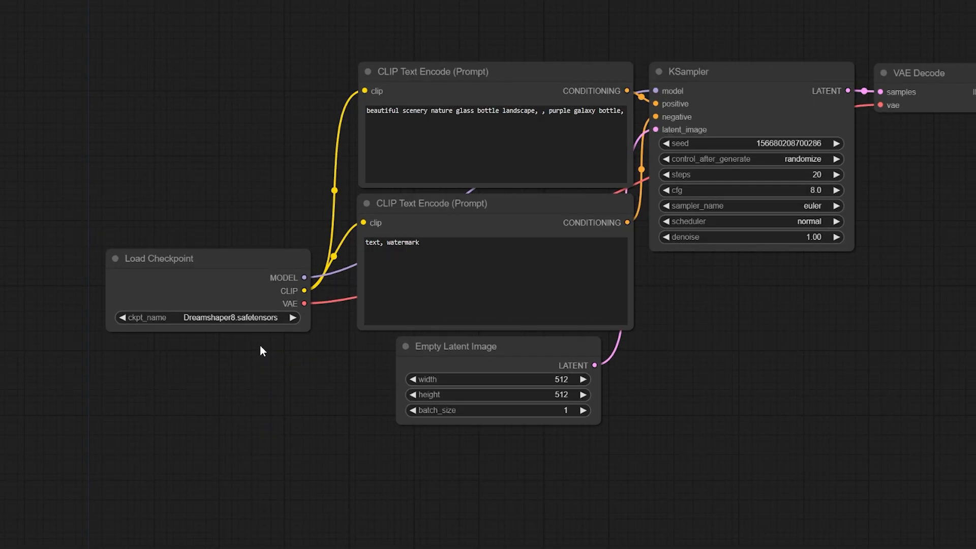
- Set Load Checkpoint's ckpt_name to the dreamshaperXL Turbo safetensors file
left_click(208, 317)
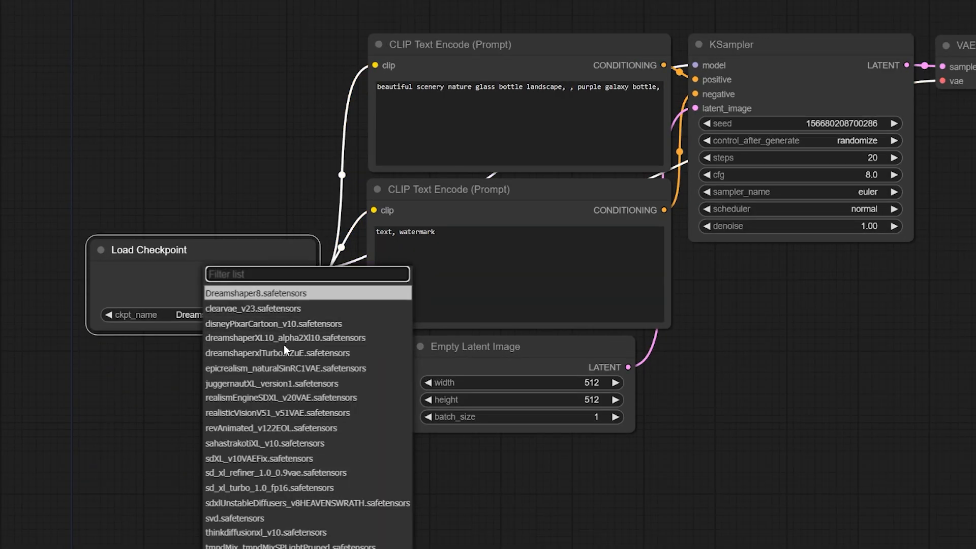
left_click(277, 353)
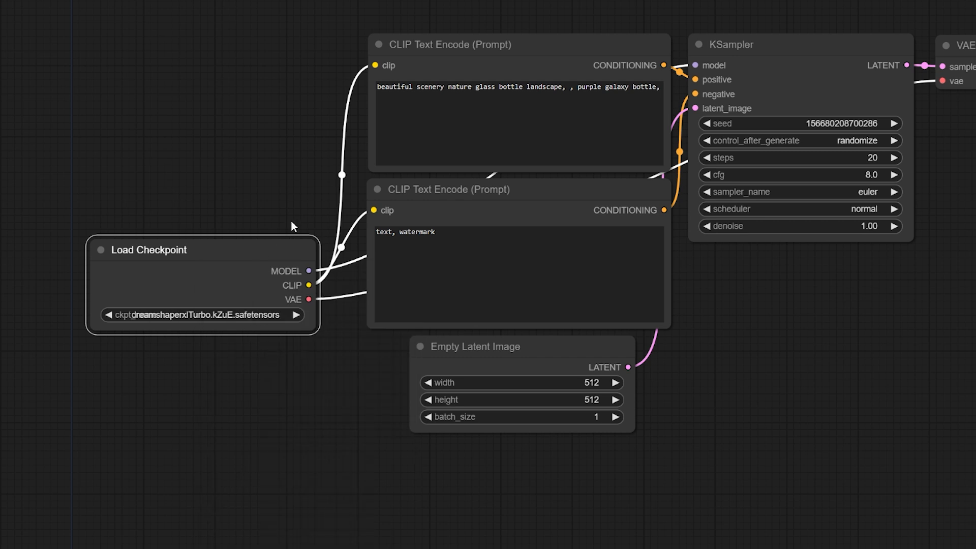
mouse_move(278, 84)
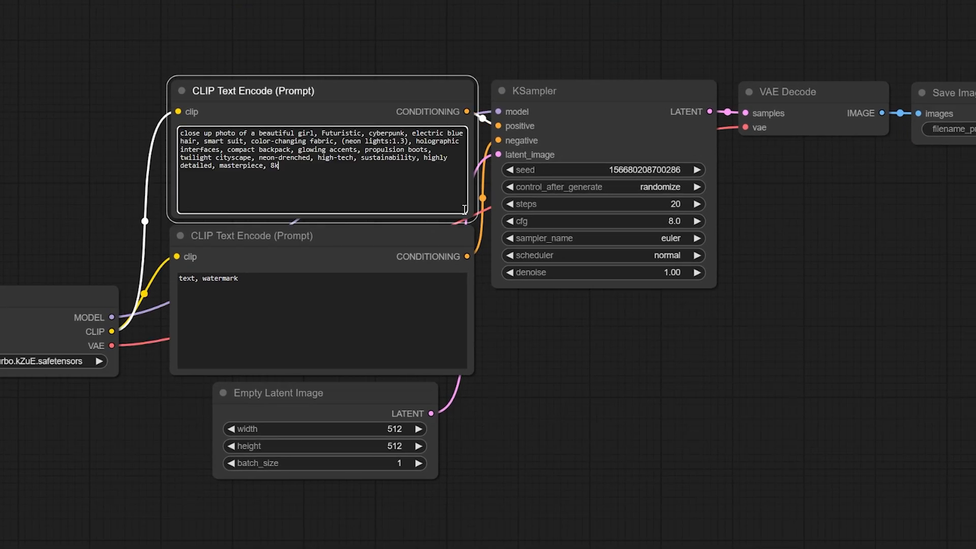
- Enter negative prompt 'embedding:easynegative, nsfw'; set CFG 1.0, dpmpp_sde, karras, width 1024
type("embedding:easynegative, nsfw")
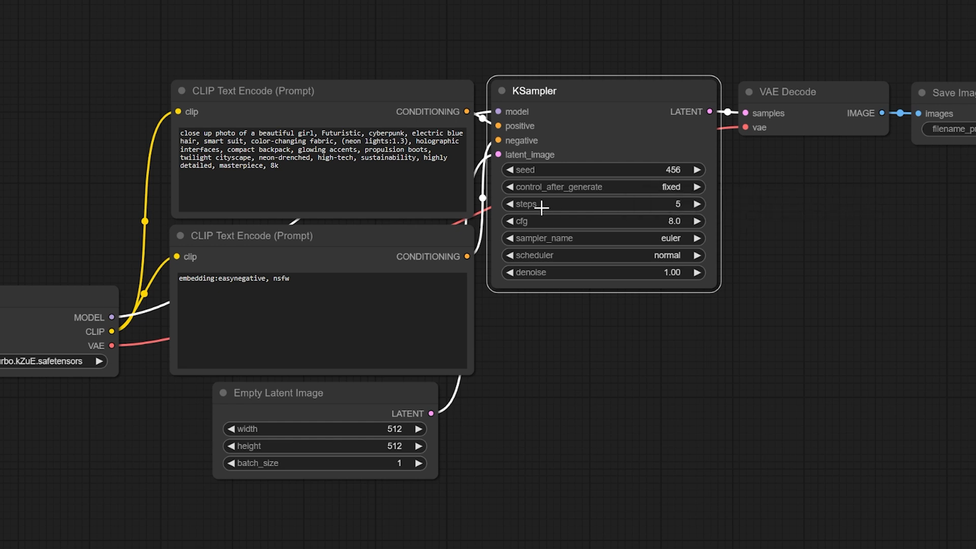
left_click(560, 221)
type("1")
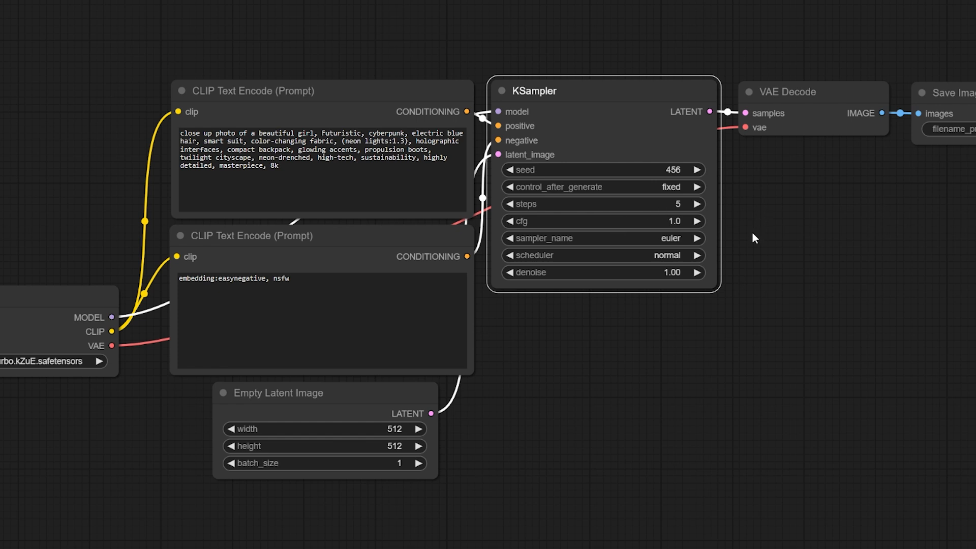
left_click(602, 238)
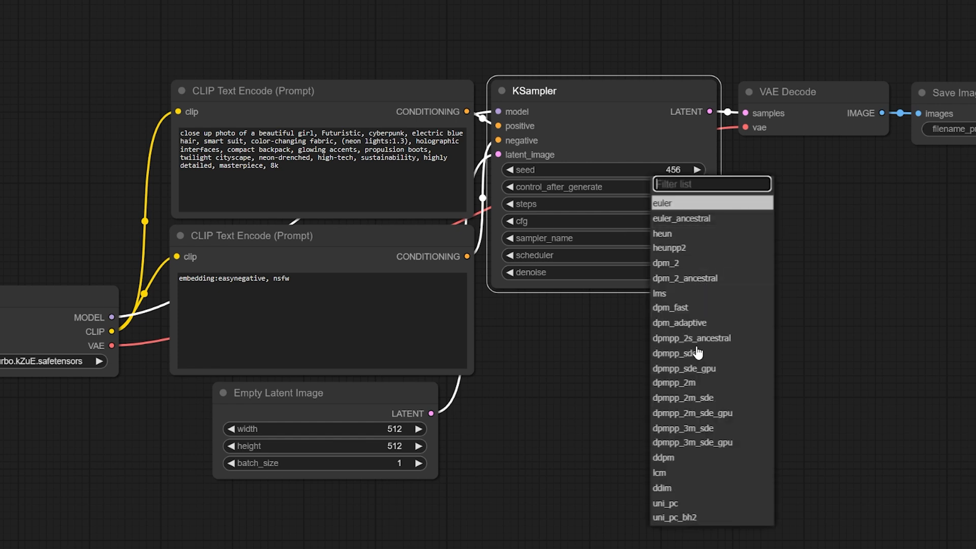
left_click(677, 353)
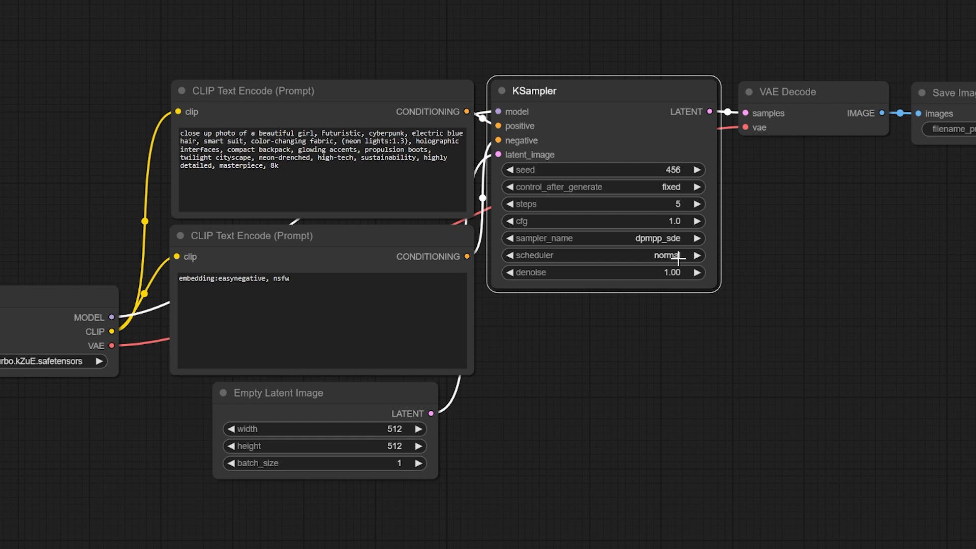
left_click(698, 255)
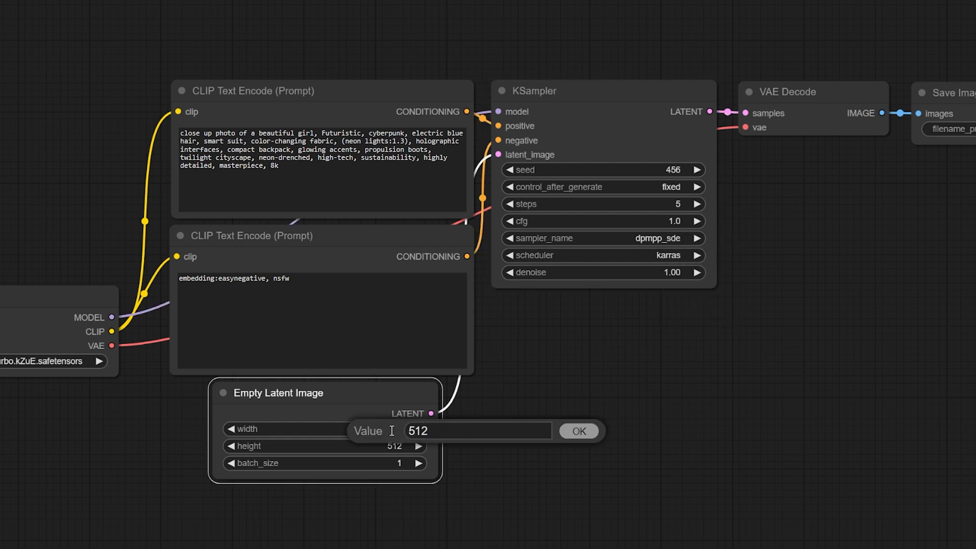
left_click(577, 430)
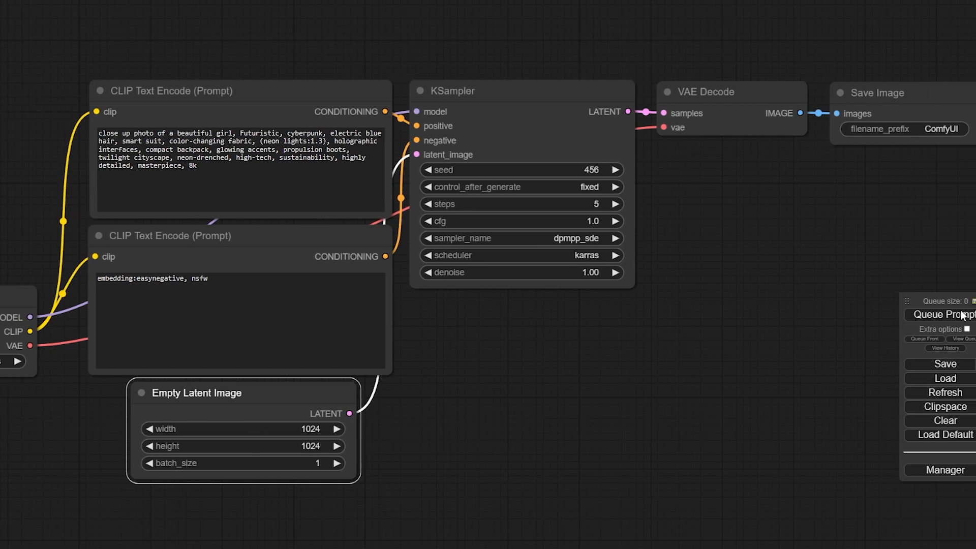
- Queue the blue-haired cyberpunk girl prompt and view the rendered portraits
left_click(944, 314)
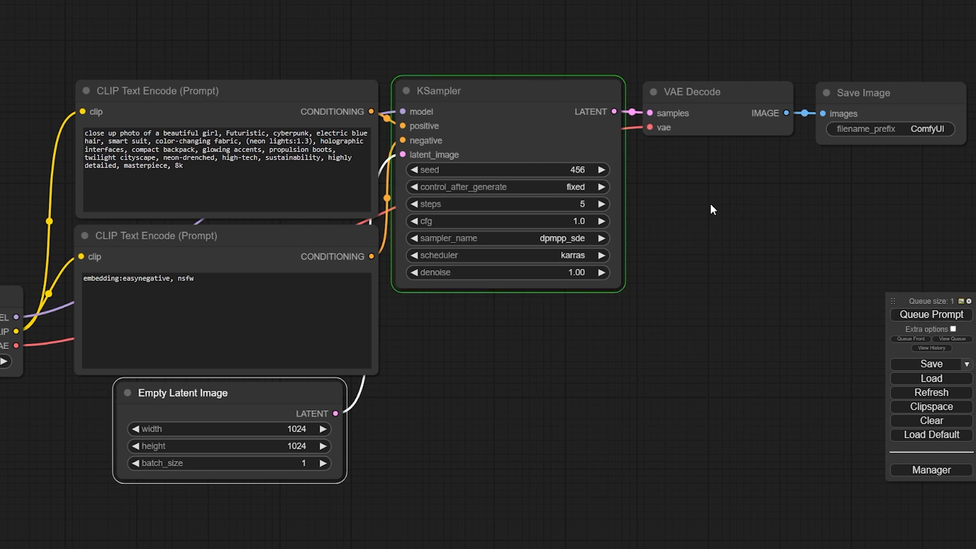
left_click(931, 314)
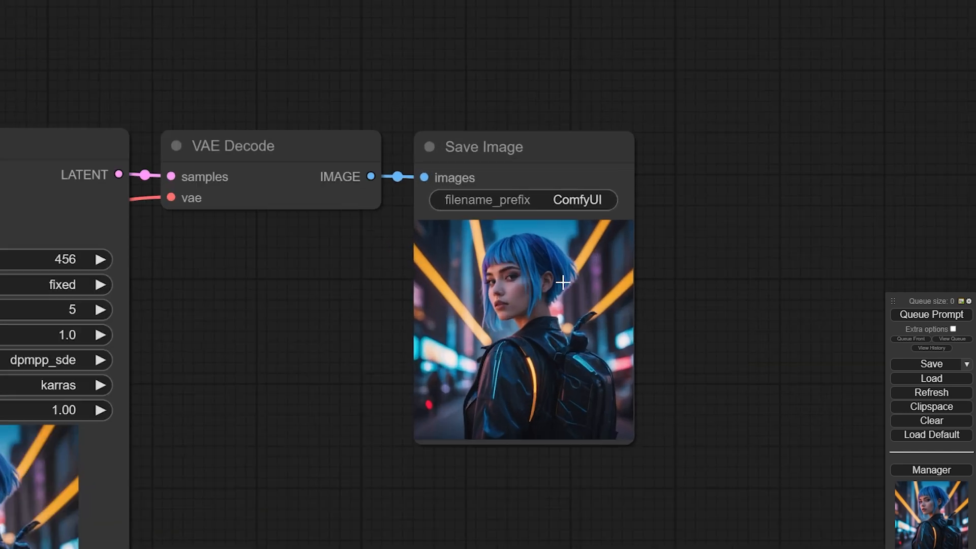
scroll("up", 3)
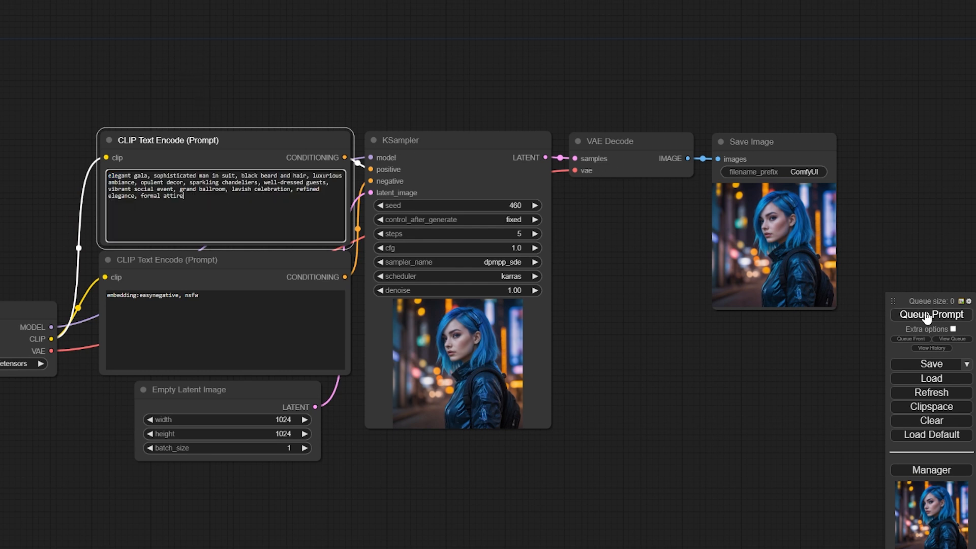
- Queue the gala prompt twice for bearded-man images with new seeds
left_click(931, 314)
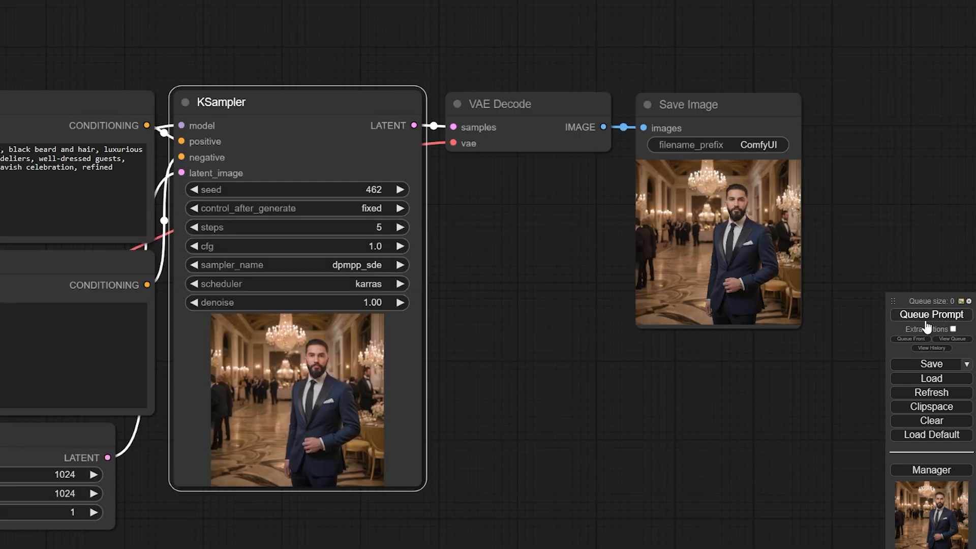
left_click(931, 314)
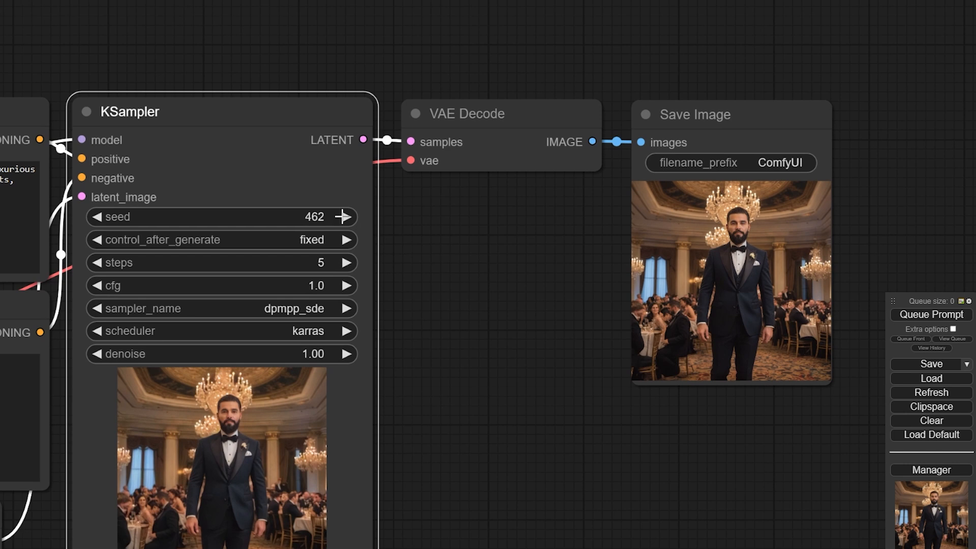
scroll("down", 3)
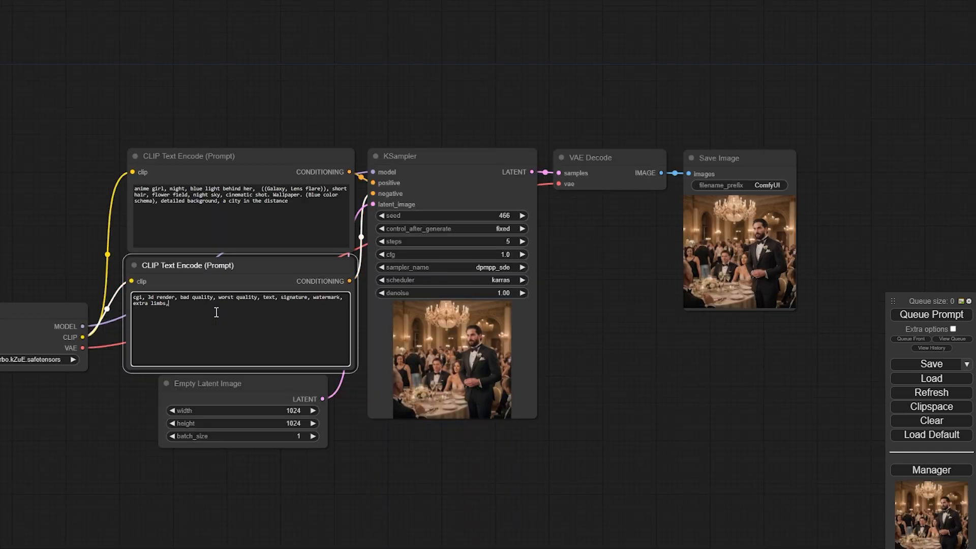
- Render the short-haired anime girl at dusk with a glowing blue light
left_click(932, 314)
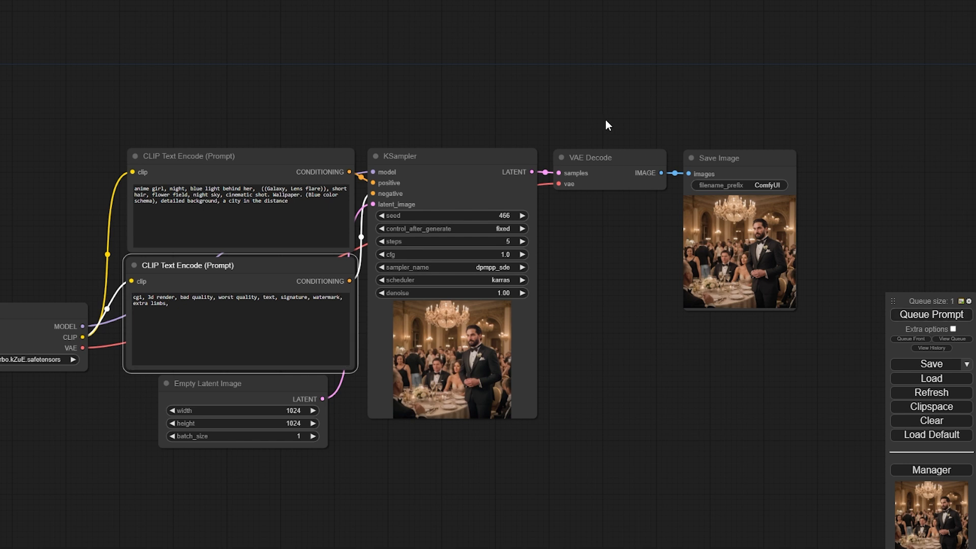
left_click(424, 156)
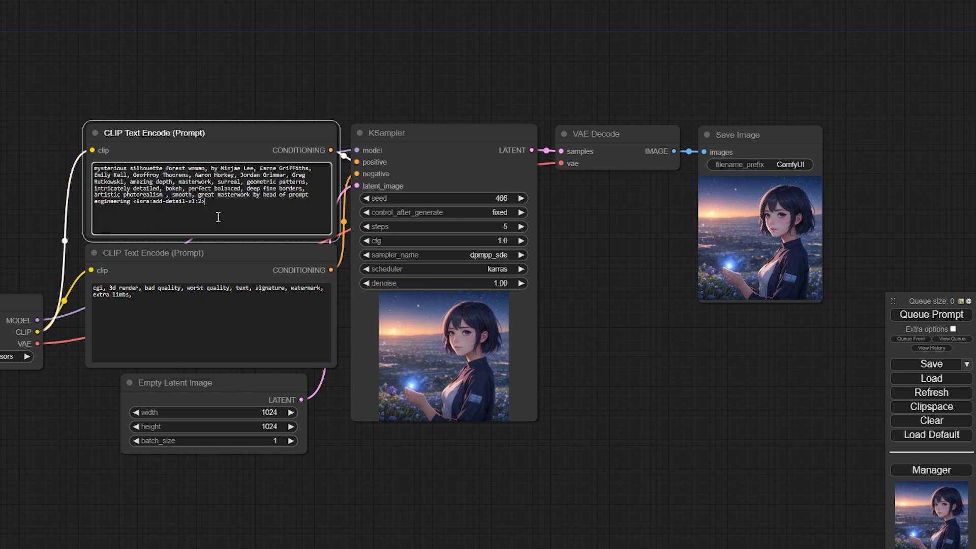
mouse_move(218, 361)
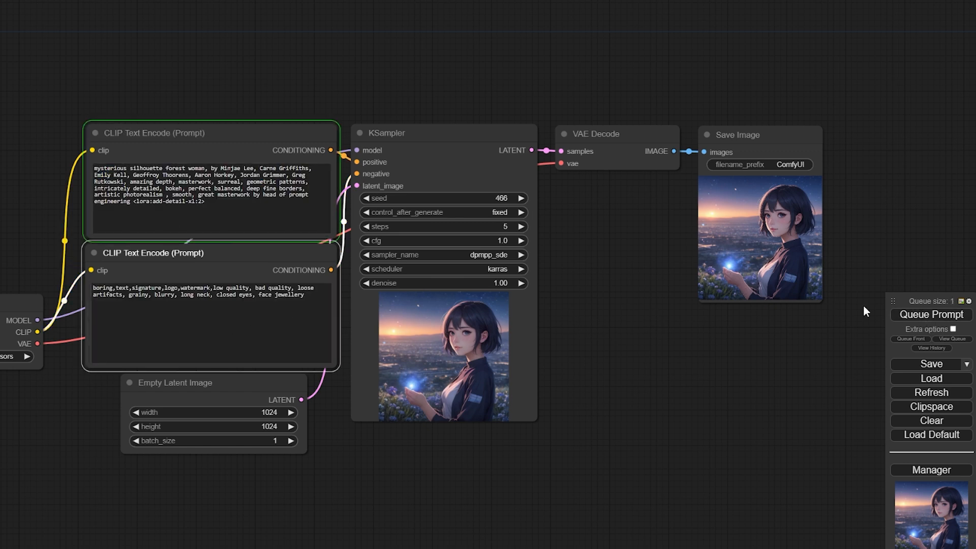
- Render the forest woman with leaves in her hair
left_click(442, 133)
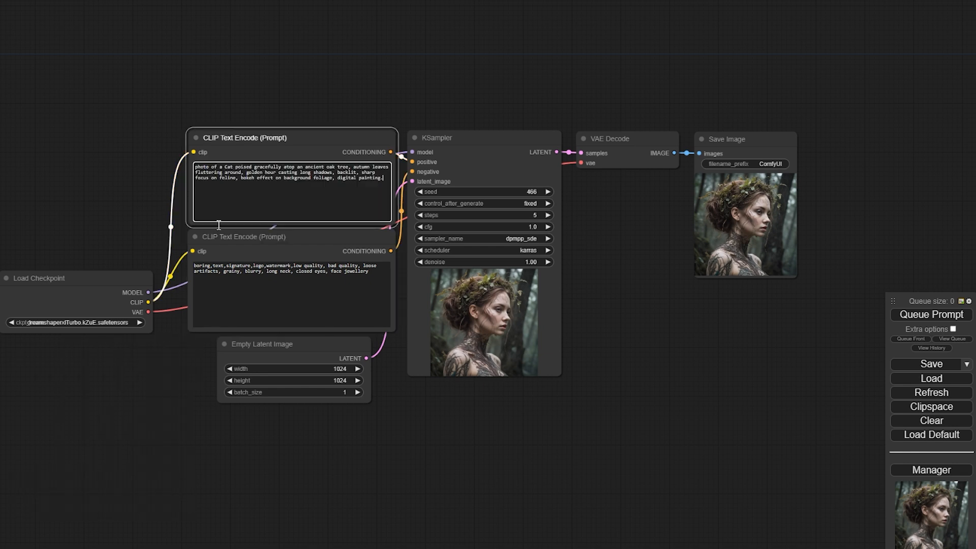
- Raise CFG to 2.0 and queue the golden-hour cat-on-oak-tree prompt
left_click(328, 292)
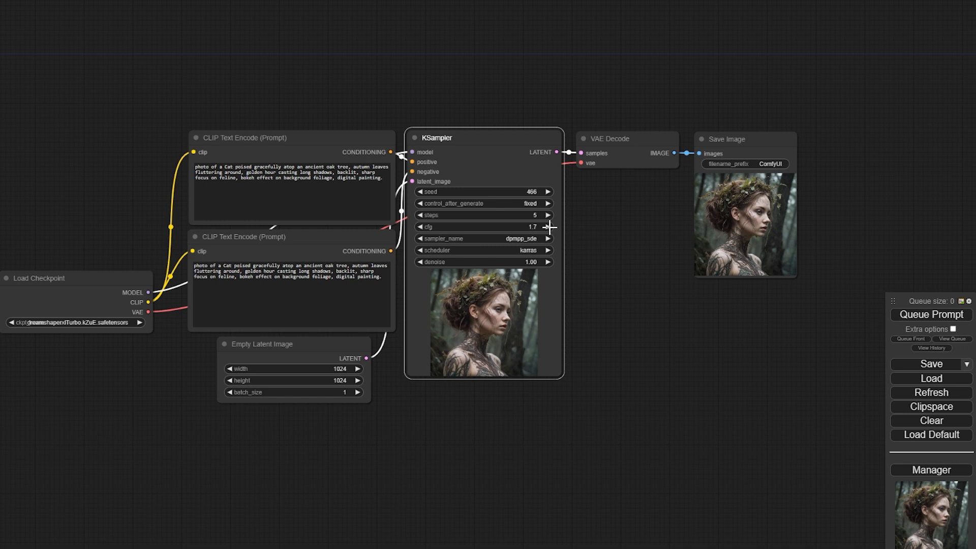
left_click(931, 314)
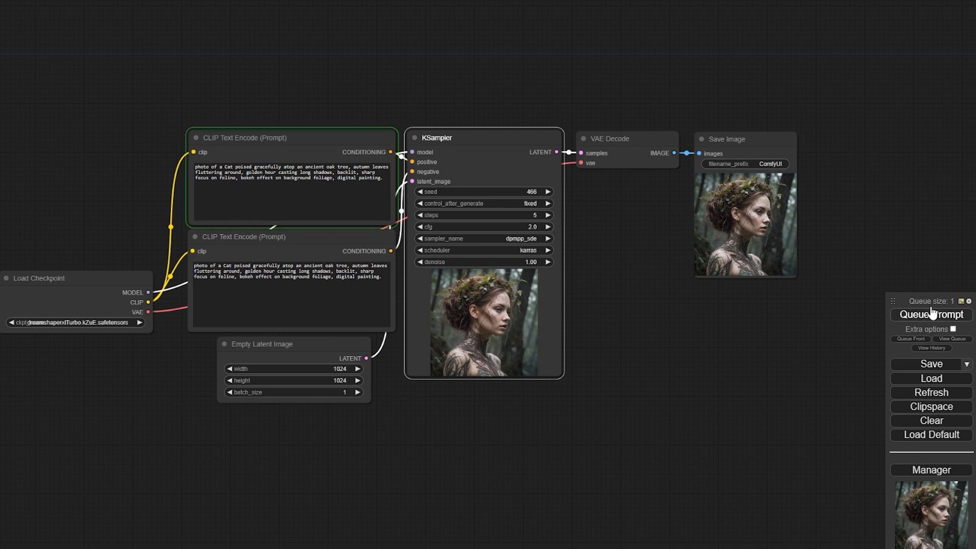